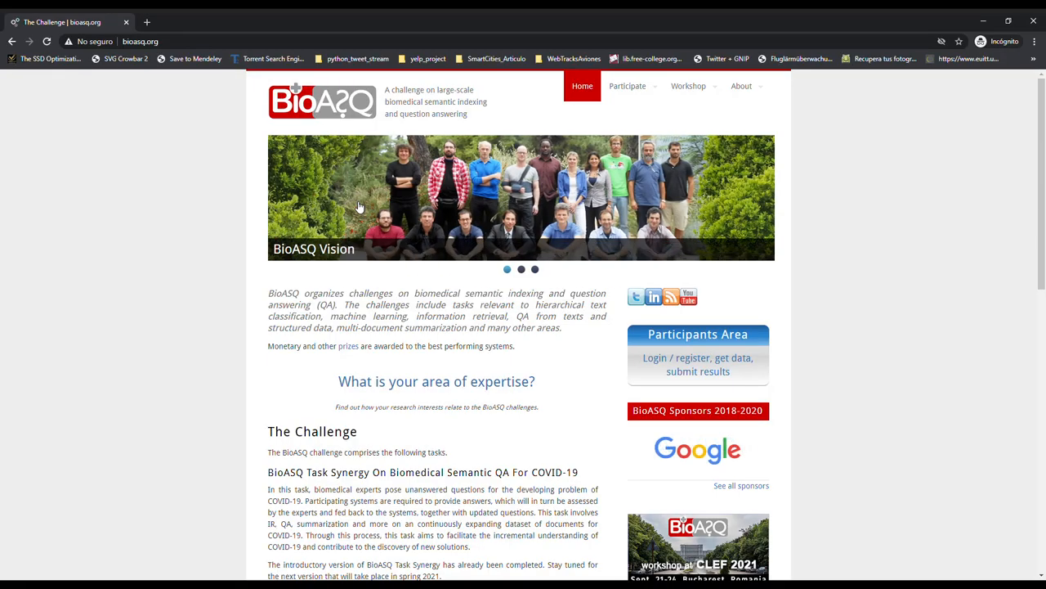
pyautogui.moveTo(453, 208)
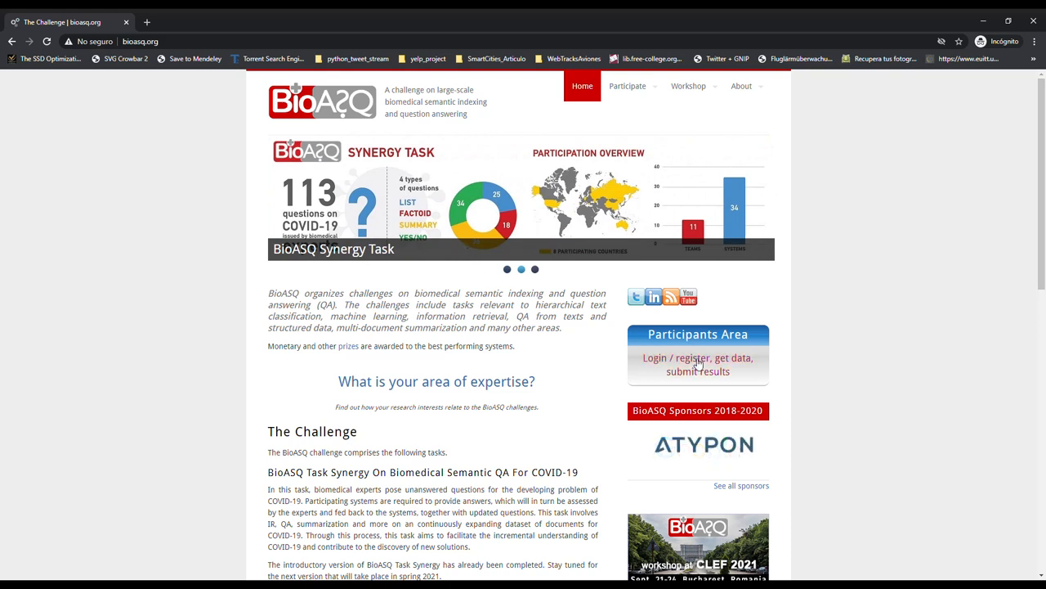
# Follow the 'Login / register, get data, submit results' link to the Participants Area.
pyautogui.click(698, 364)
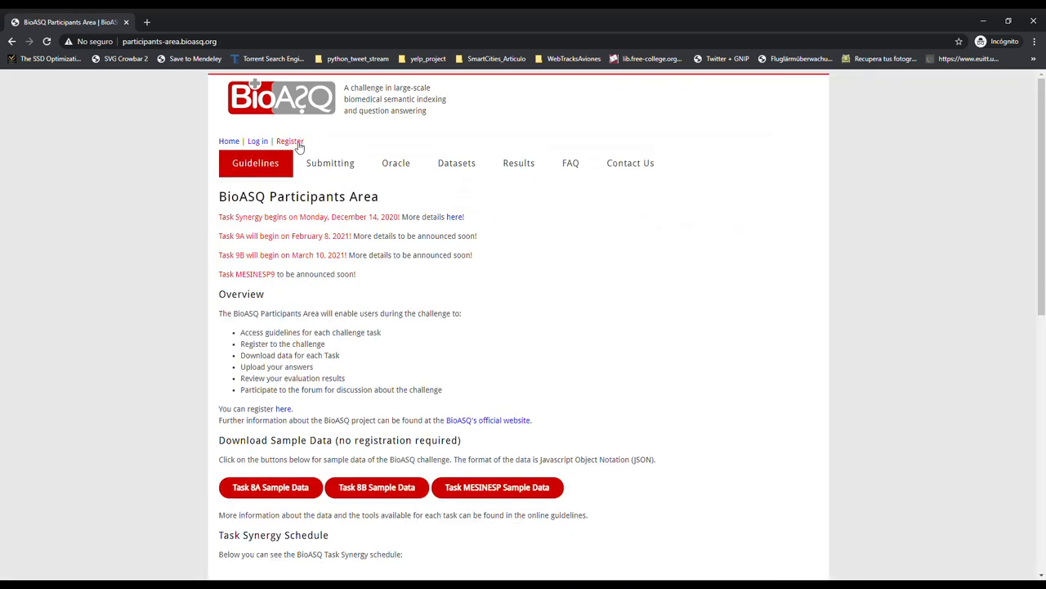
# Open the Register form for a new participant account.
pyautogui.click(290, 141)
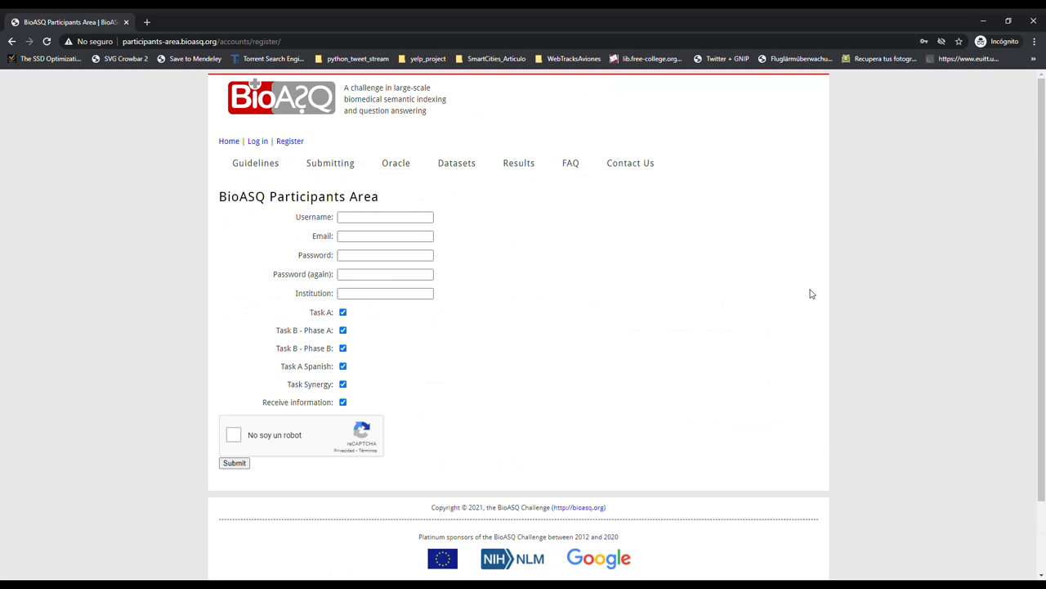
pyautogui.moveTo(673, 270)
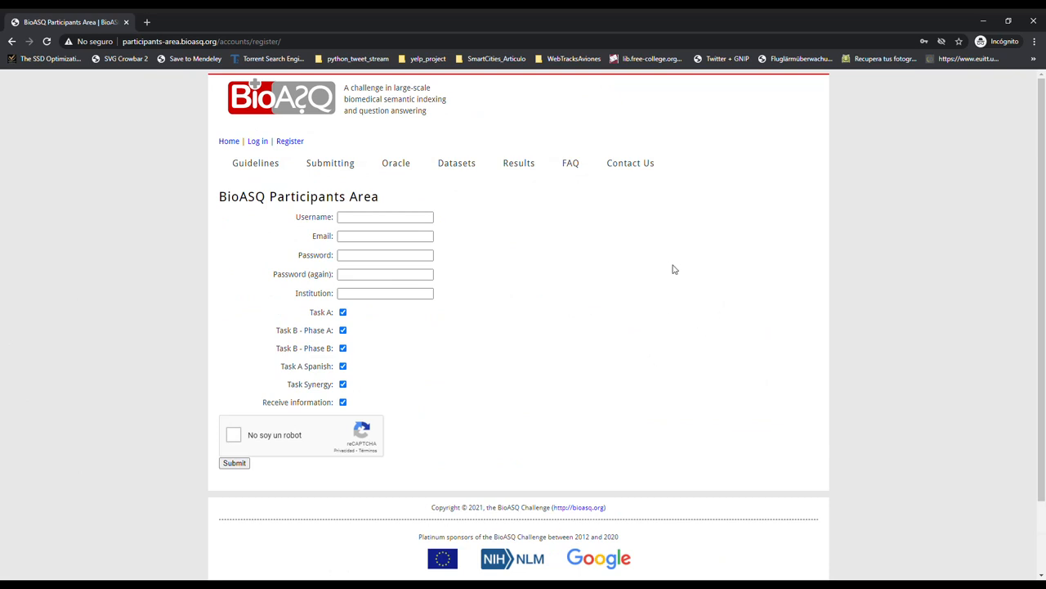
pyautogui.moveTo(695, 256)
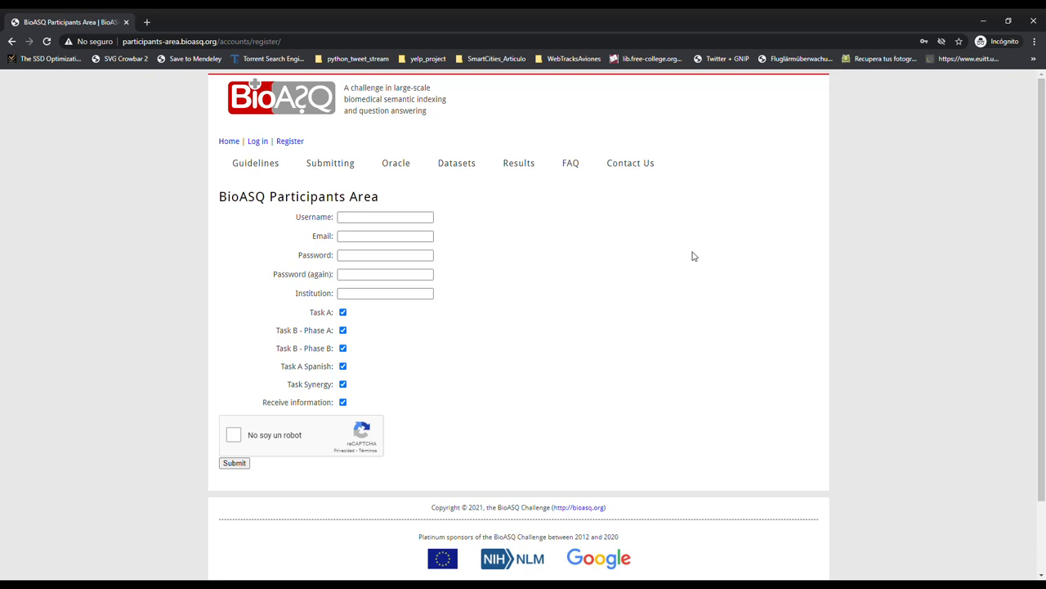
pyautogui.moveTo(998, 109)
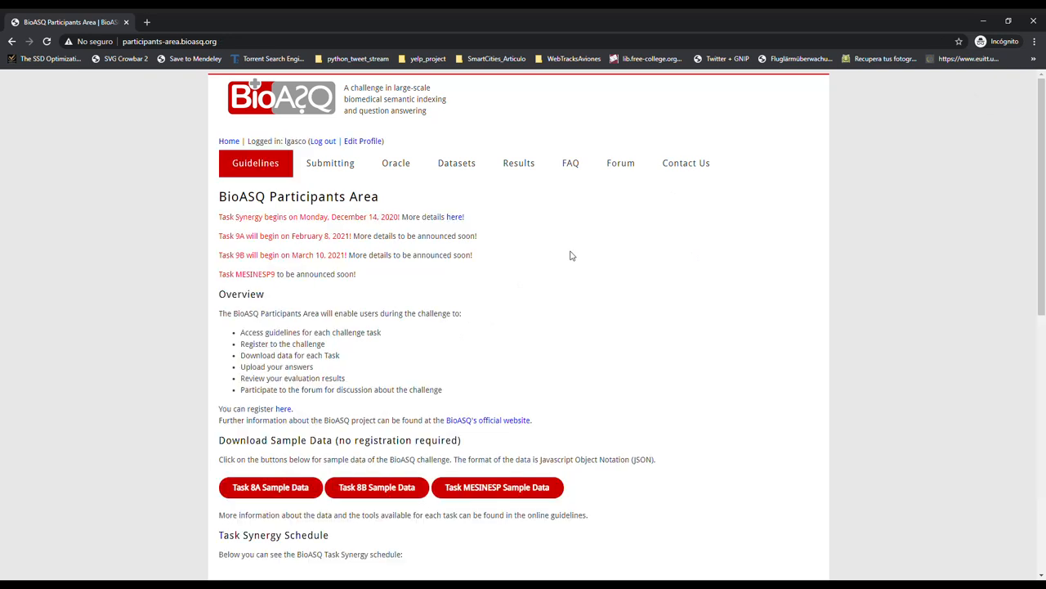
pyautogui.moveTo(607, 248)
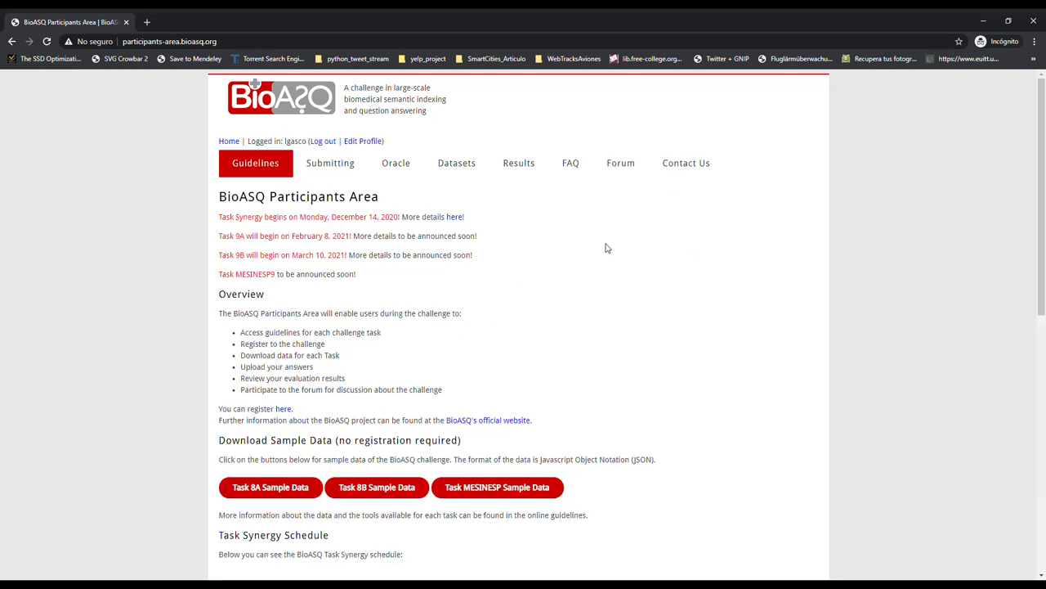
pyautogui.moveTo(599, 201)
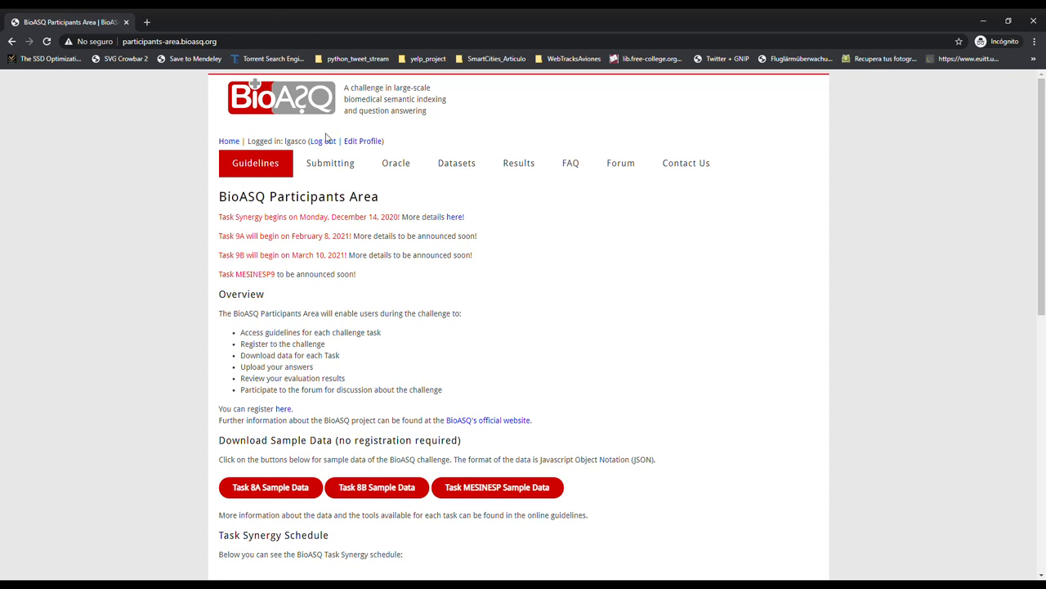
pyautogui.moveTo(435, 106)
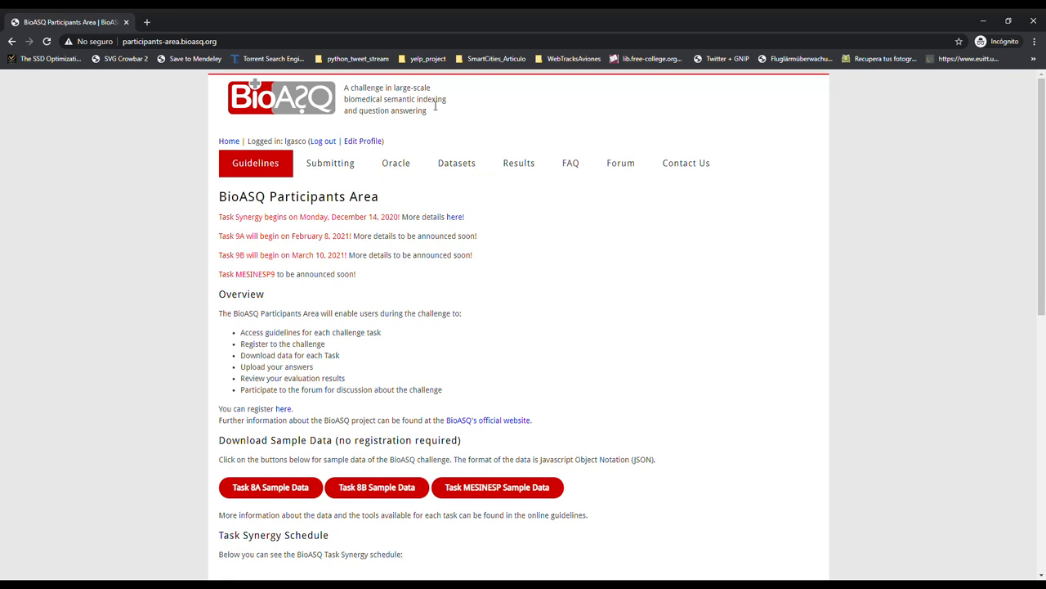
# Open Edit Profile for the logged-in user.
pyautogui.click(363, 141)
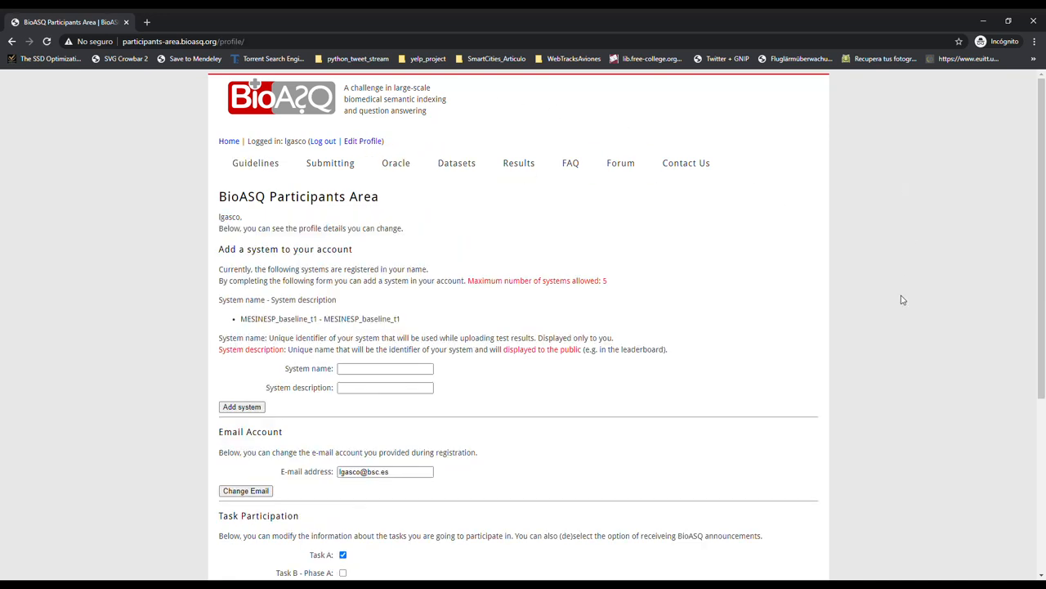
pyautogui.moveTo(841, 286)
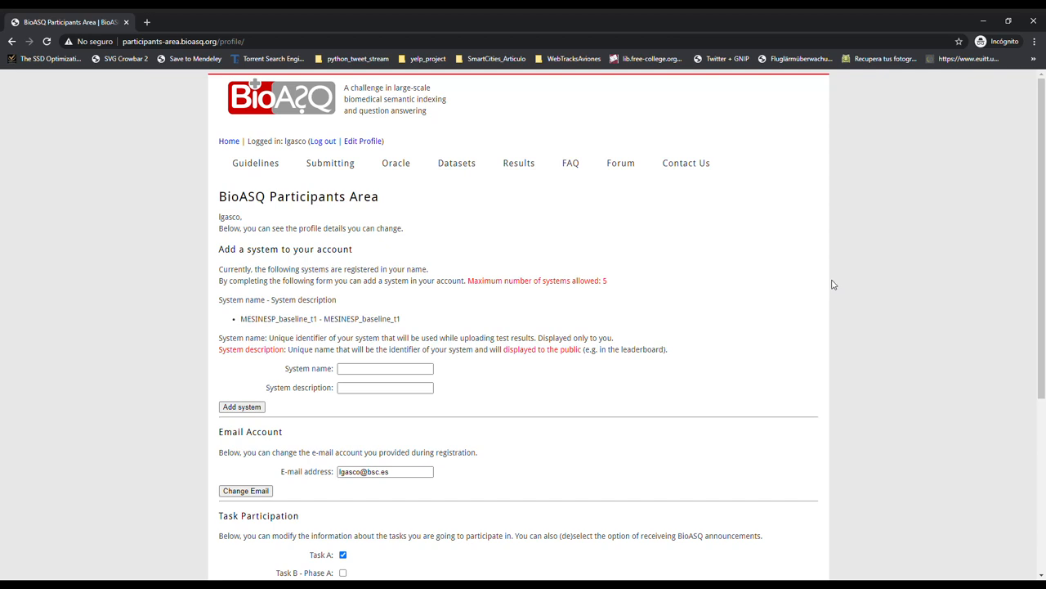
pyautogui.moveTo(738, 295)
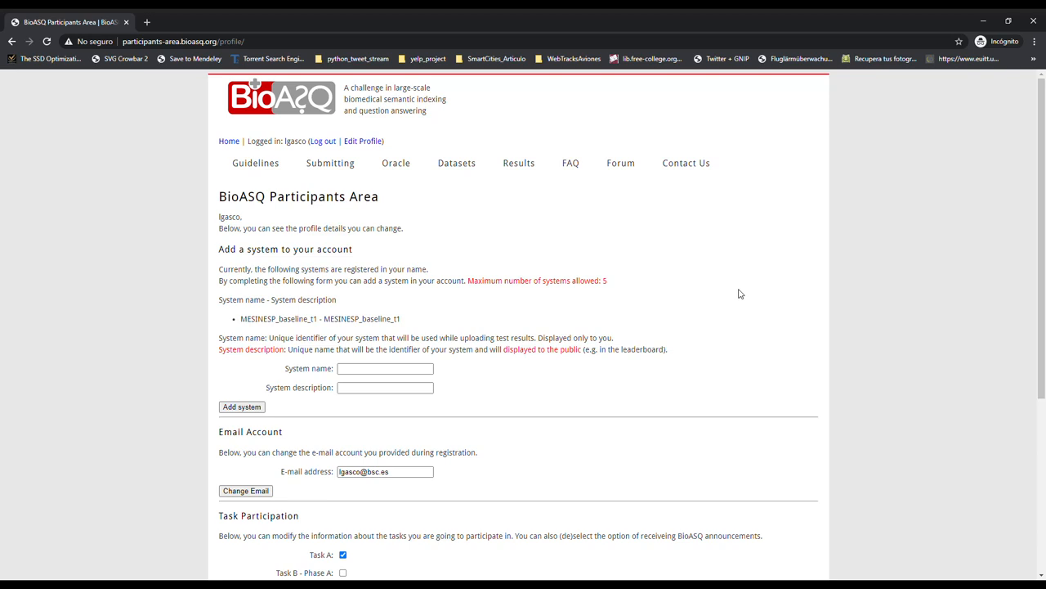
pyautogui.moveTo(338, 337)
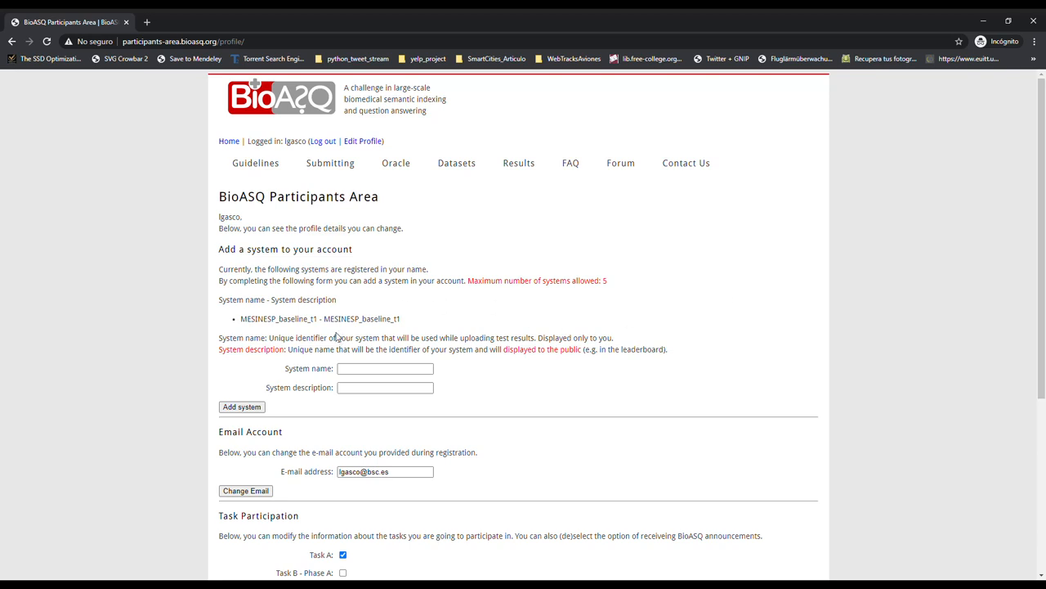
pyautogui.moveTo(384, 342)
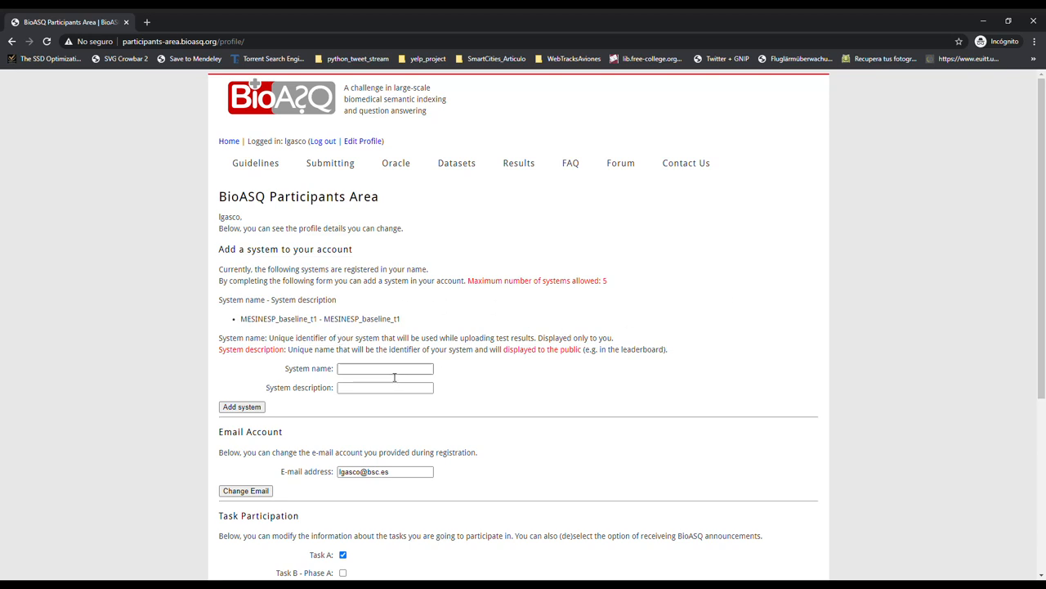
# Add a system named MESINESP_baseline_t2 to the profile's registered systems.
pyautogui.click(385, 368)
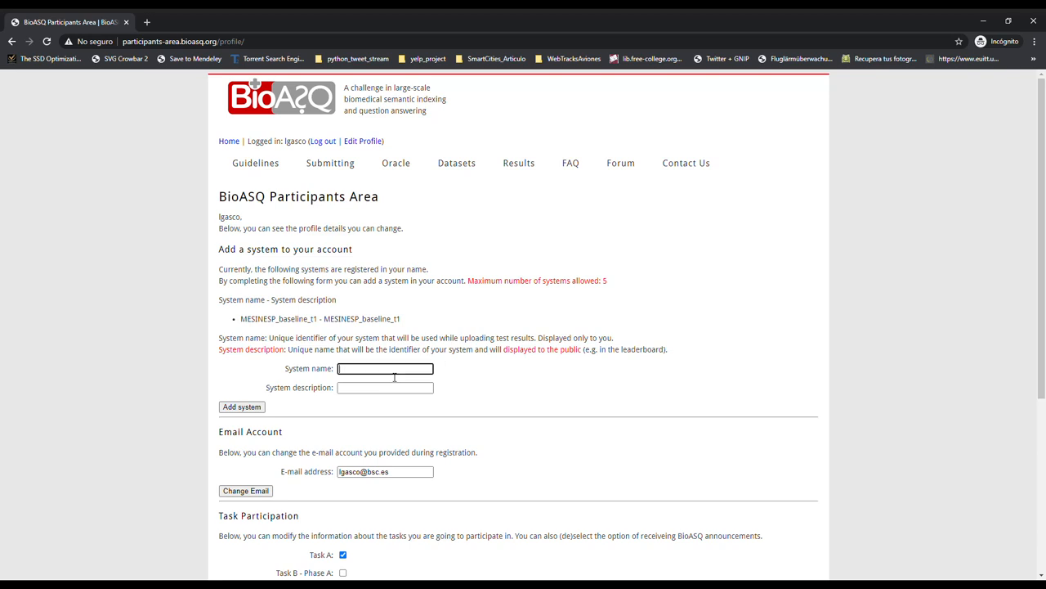
pyautogui.write('MESINESP_')
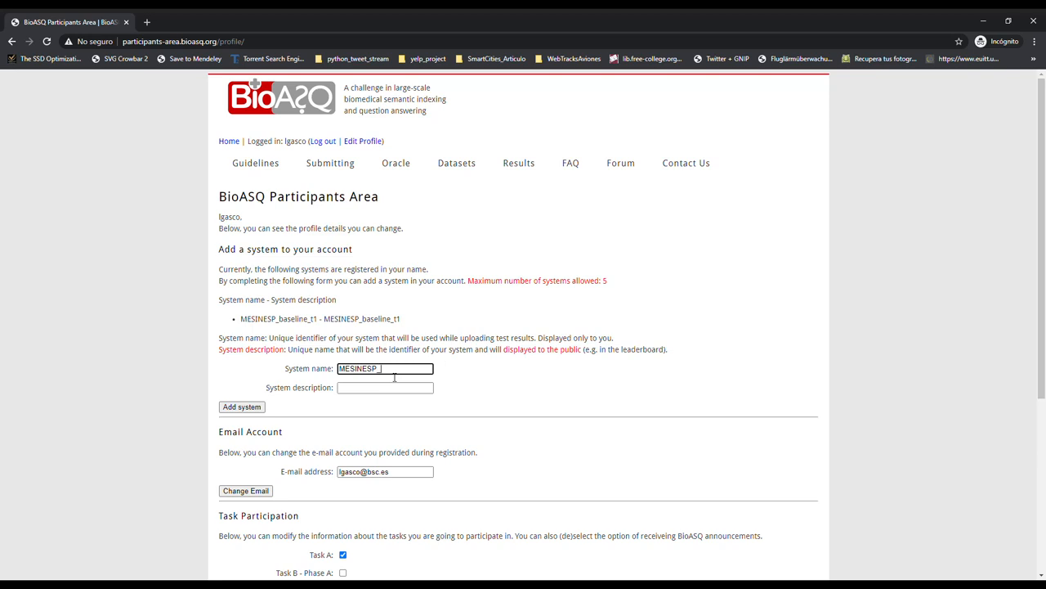
pyautogui.write('baseline_t2')
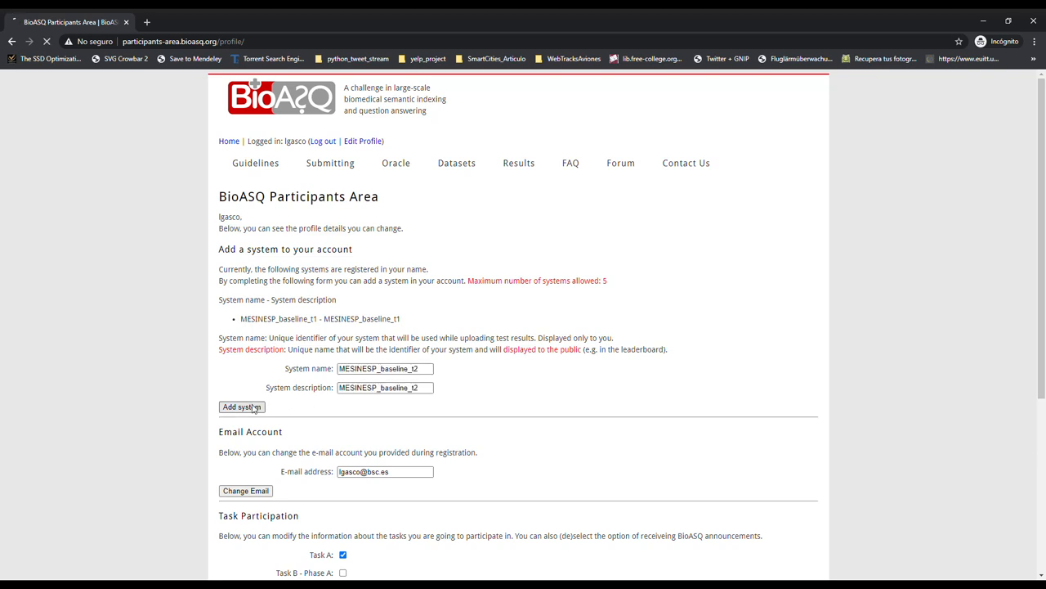
pyautogui.click(241, 407)
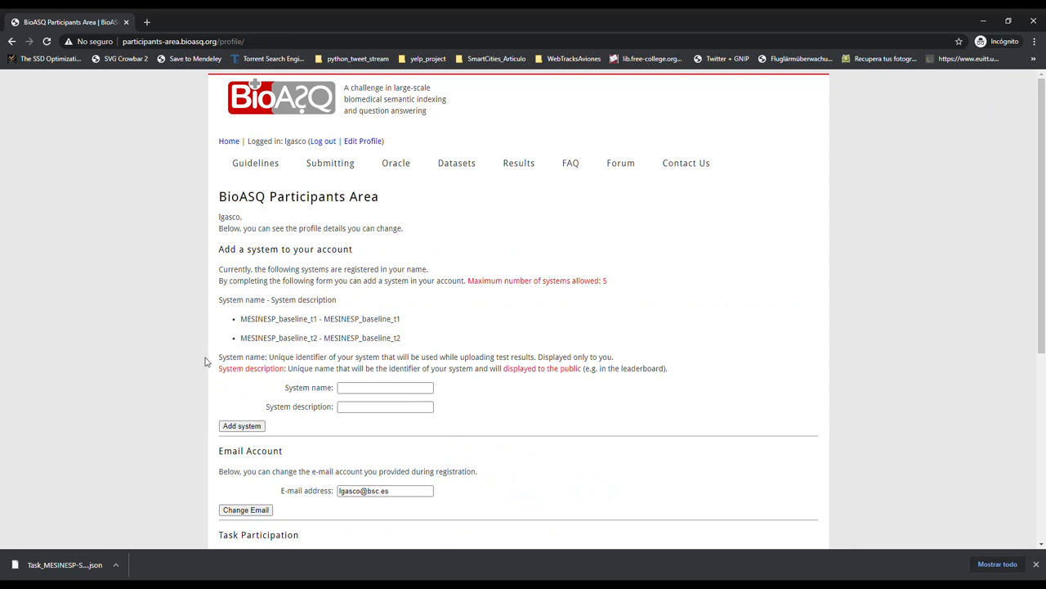
pyautogui.moveTo(352, 297)
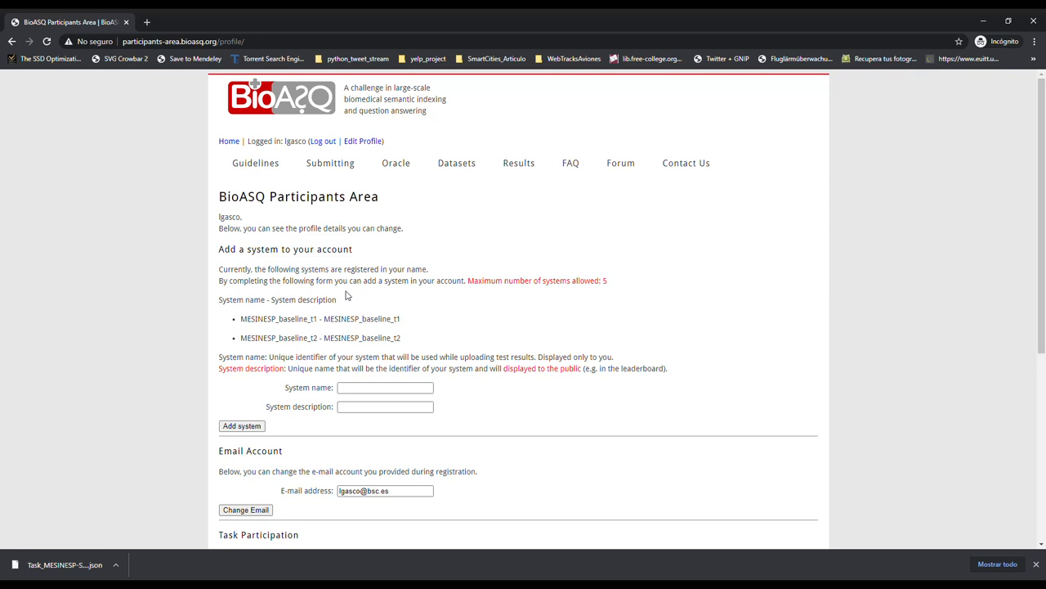
pyautogui.moveTo(391, 282)
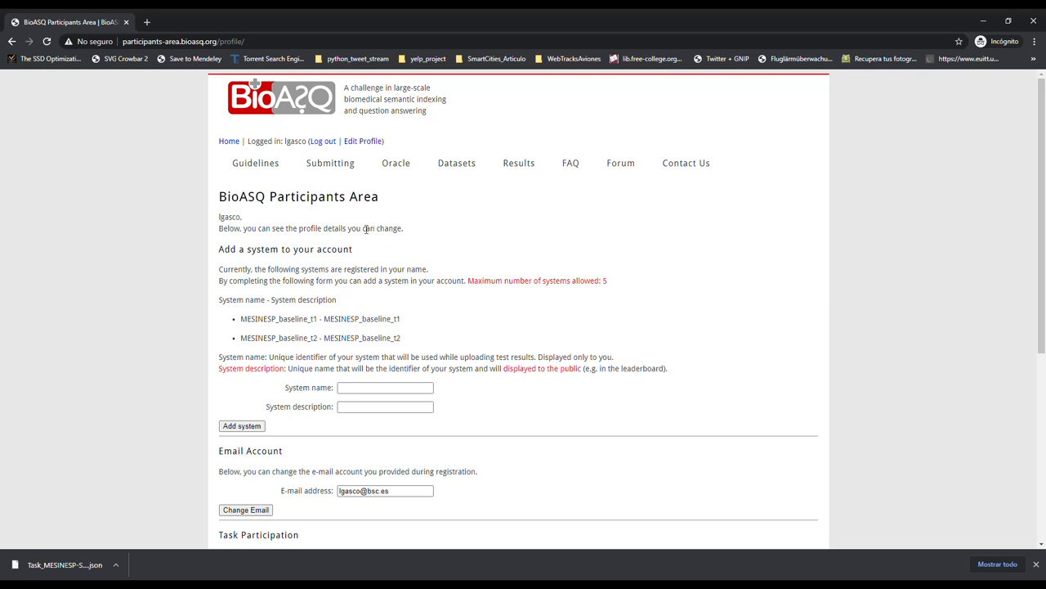
# Go to Submitting > Task MESINESP9 and scroll to the submission form.
pyautogui.click(330, 163)
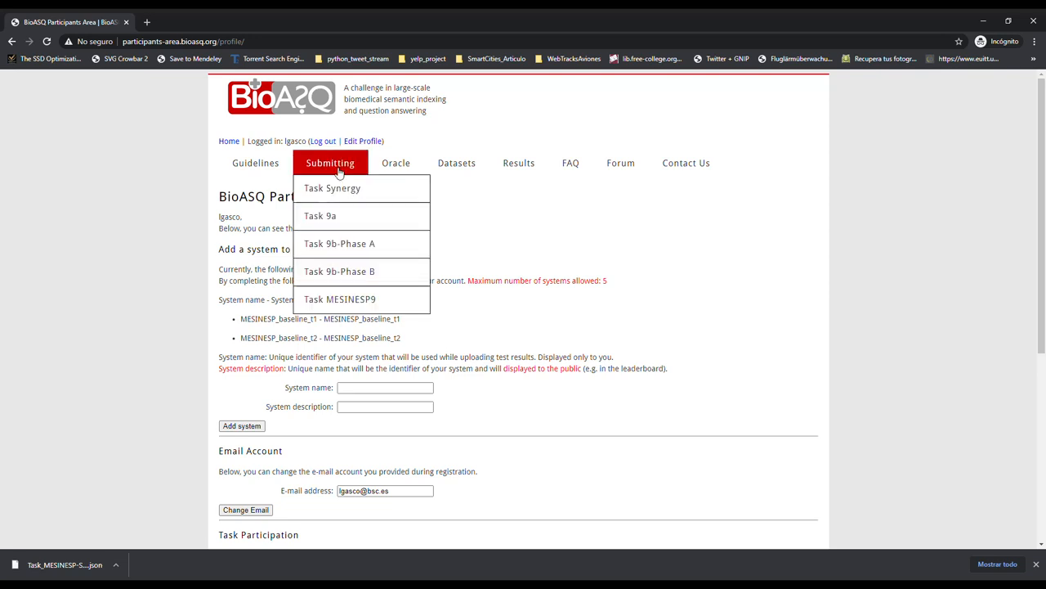
pyautogui.moveTo(355, 298)
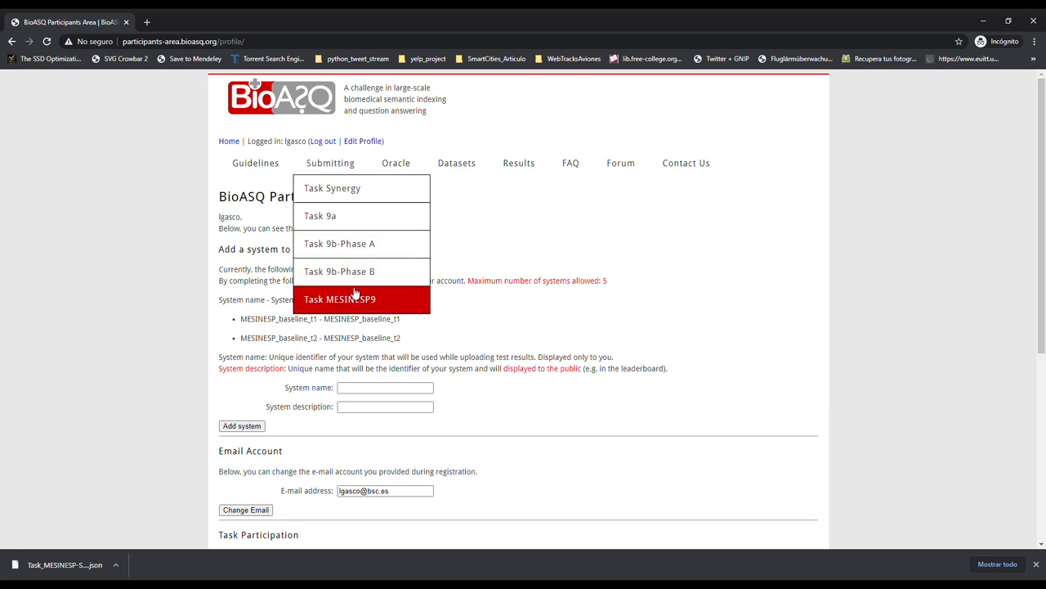
pyautogui.click(339, 299)
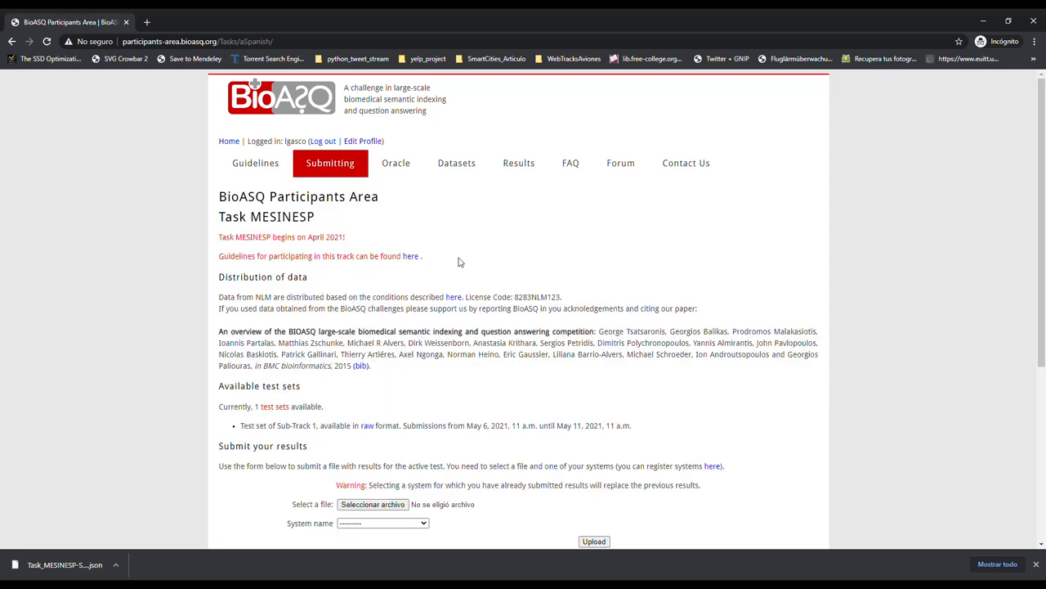
pyautogui.scroll(-3)
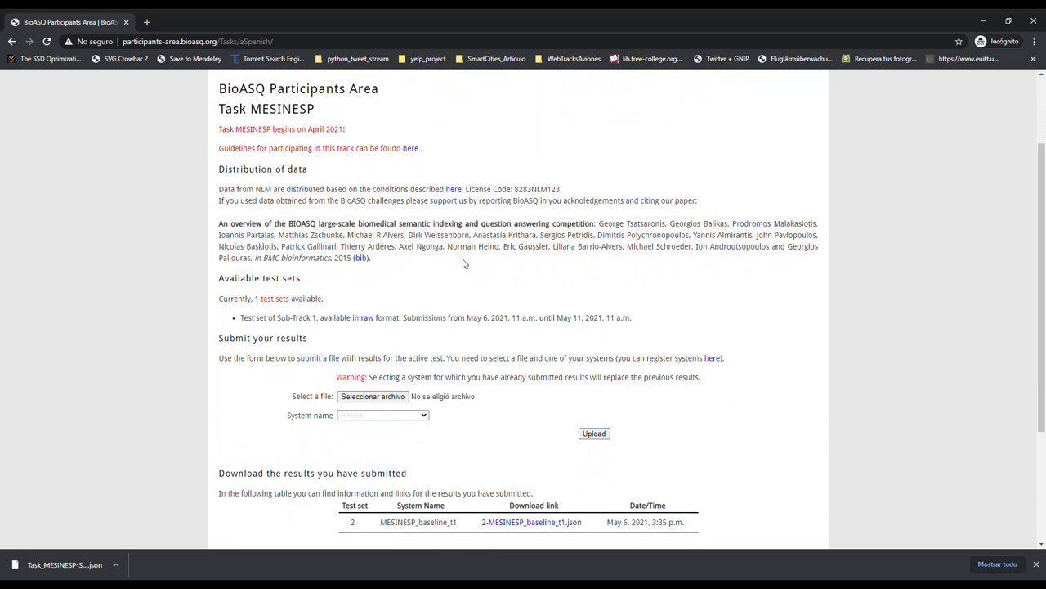
pyautogui.moveTo(528, 293)
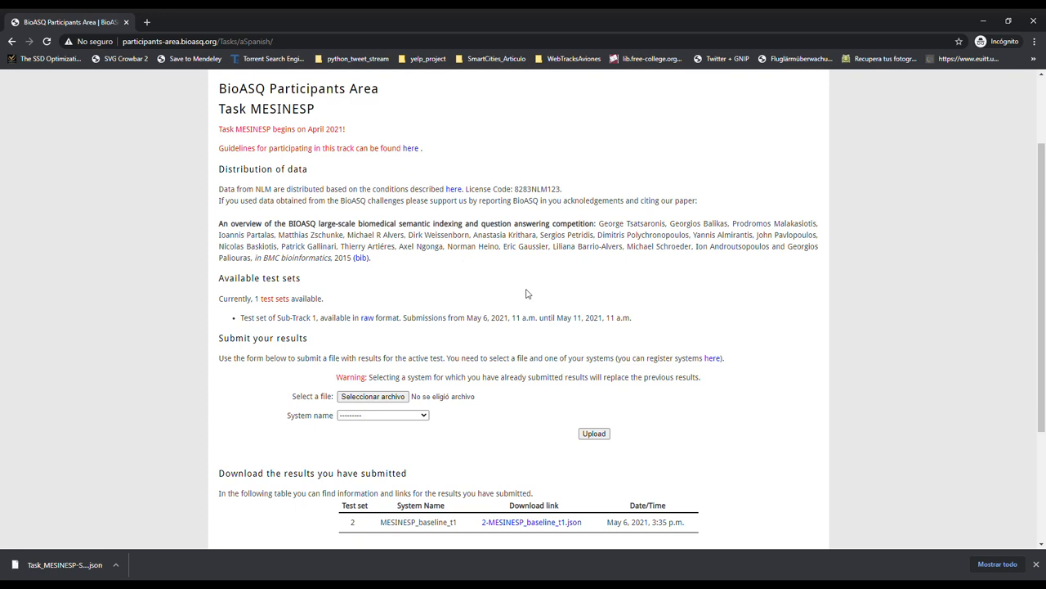
pyautogui.moveTo(461, 317); pyautogui.dragTo(630, 317)
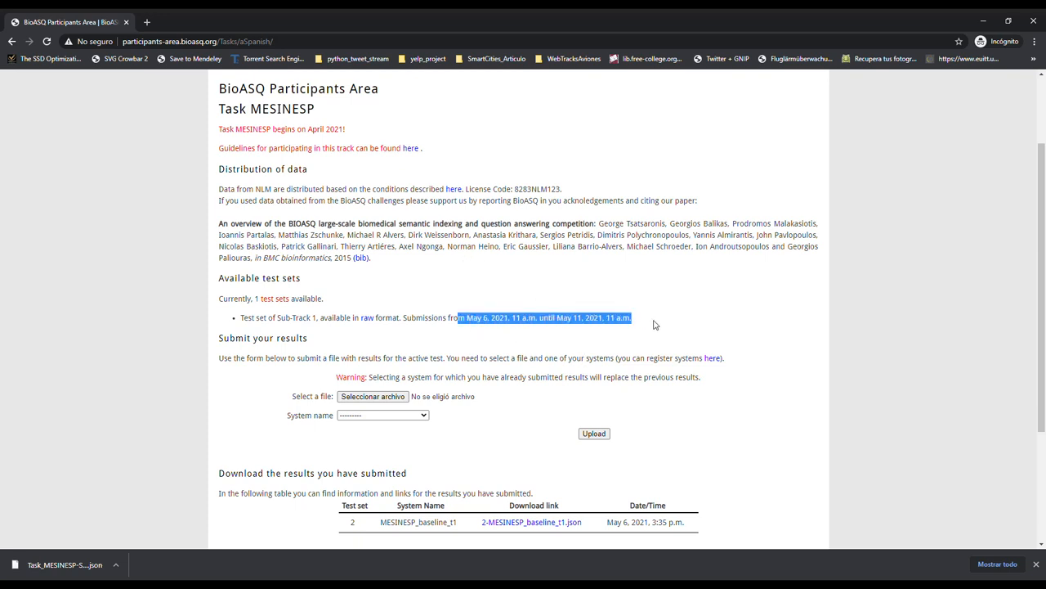
pyautogui.click(669, 317)
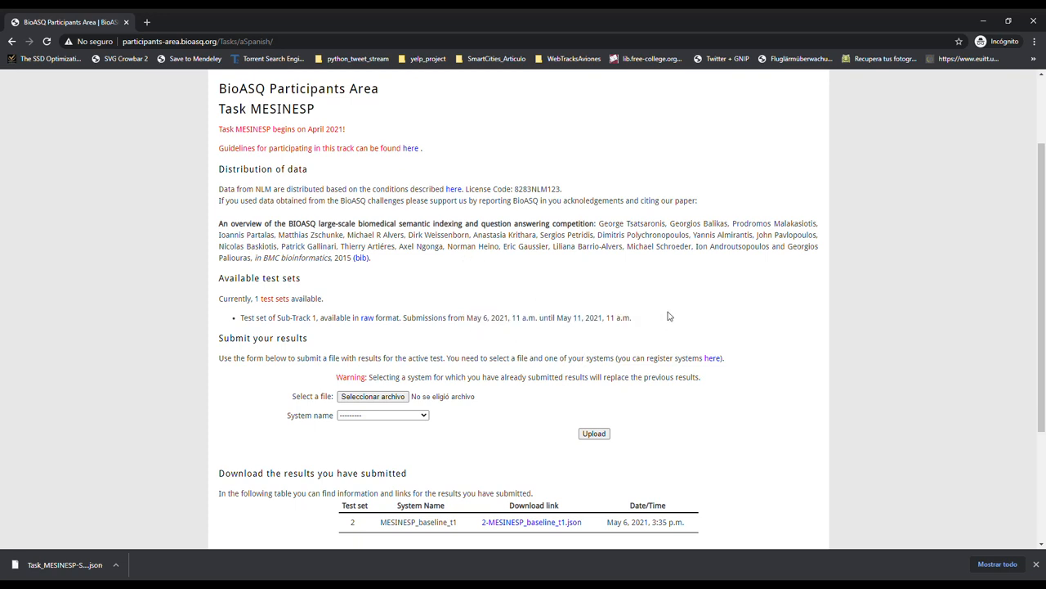
pyautogui.moveTo(654, 314)
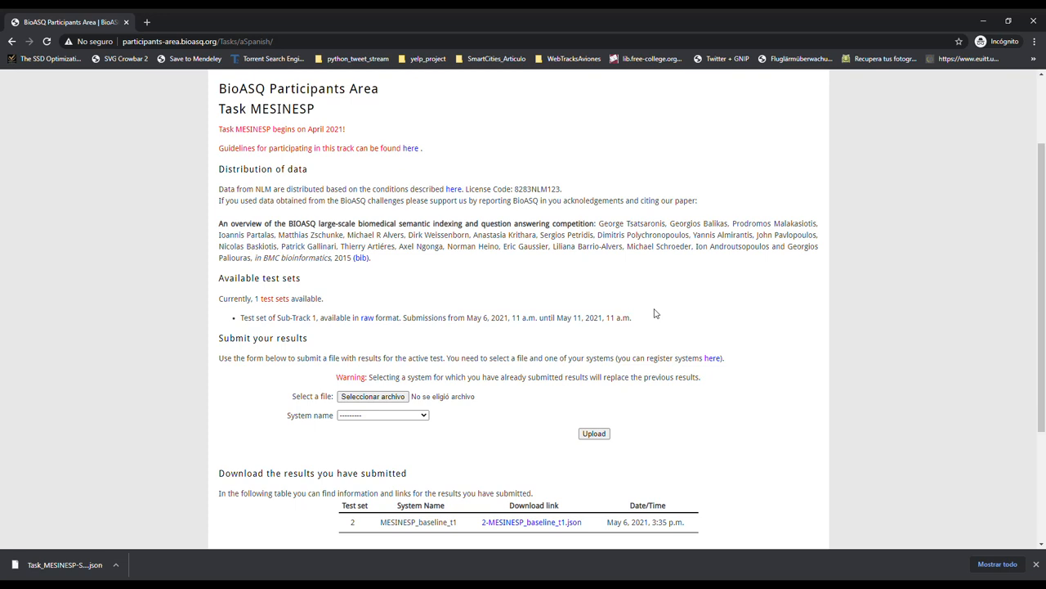
# Upload results with MESINESP_baseline_t1 selected as the system name.
pyautogui.scroll(-3)
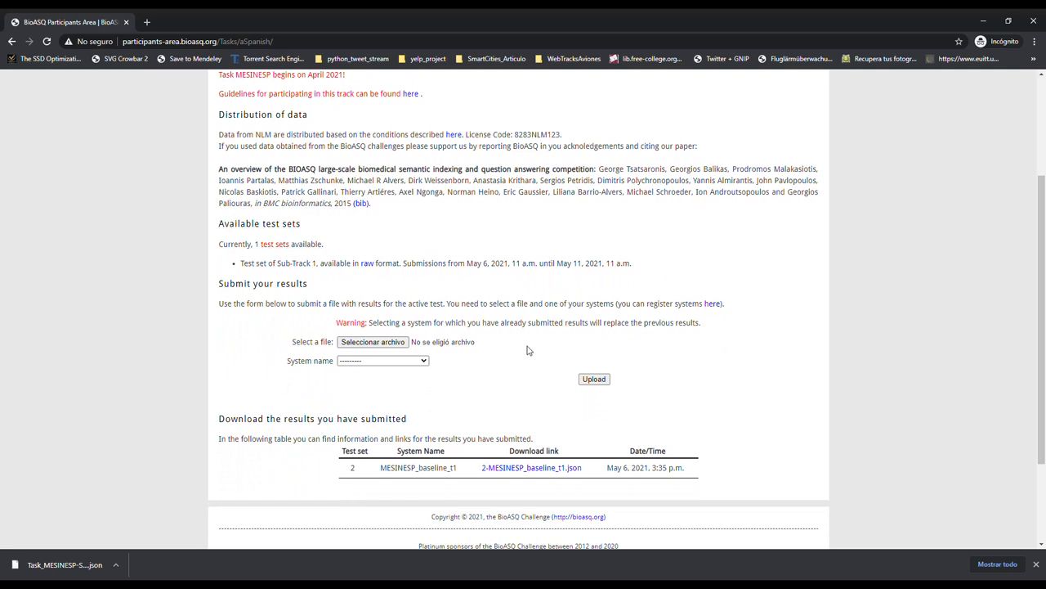
pyautogui.moveTo(425, 334)
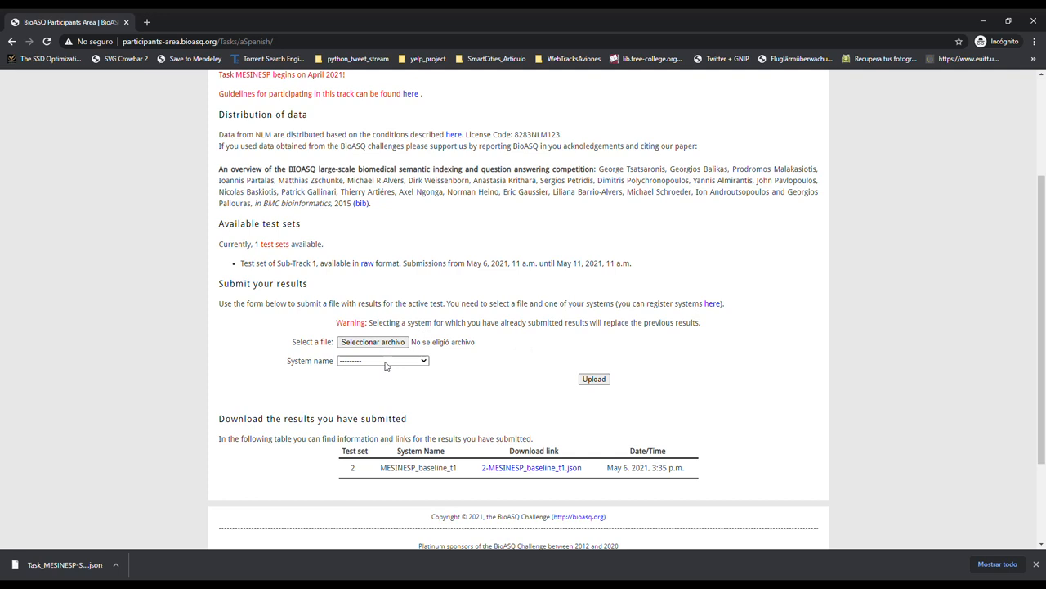
pyautogui.click(382, 361)
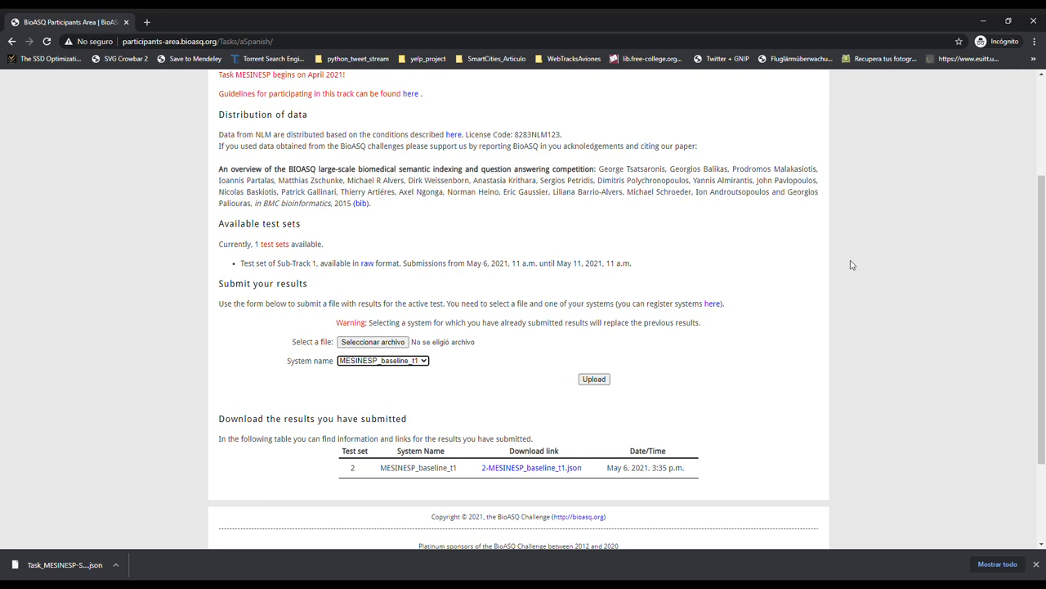
pyautogui.click(594, 377)
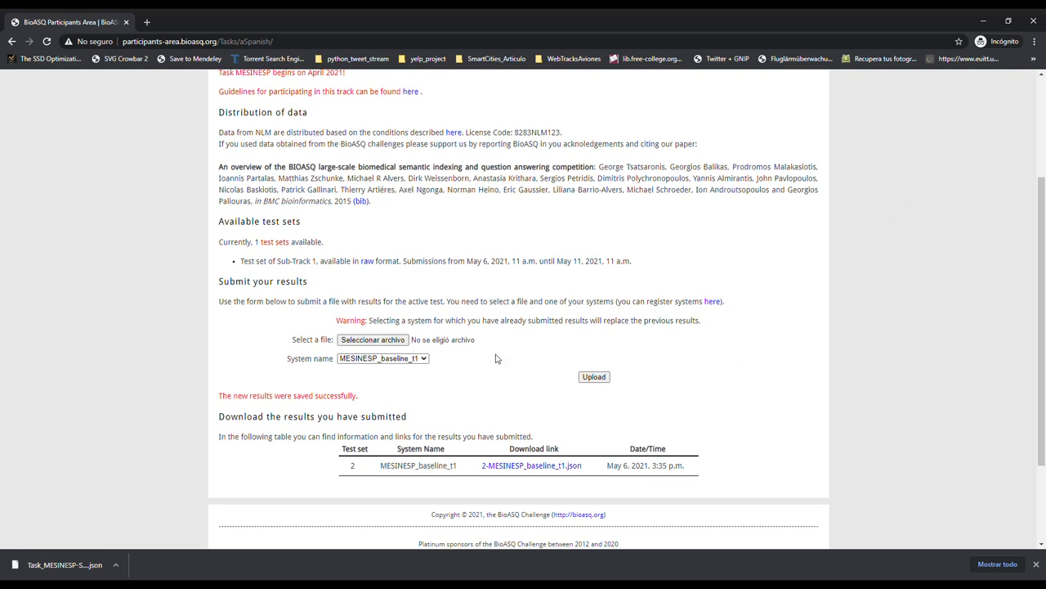
pyautogui.scroll(-3)
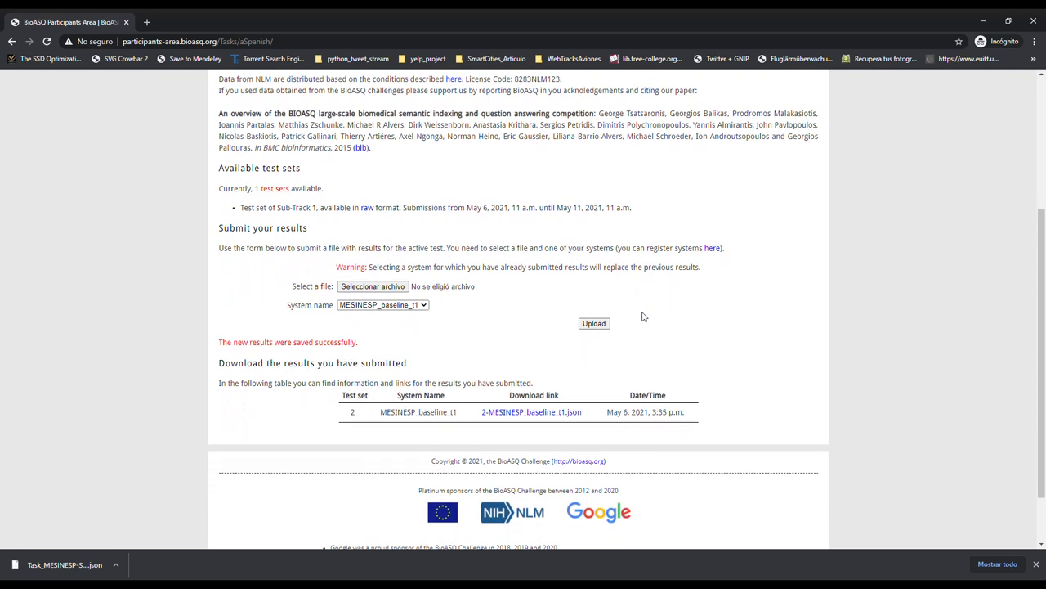
pyautogui.moveTo(668, 316)
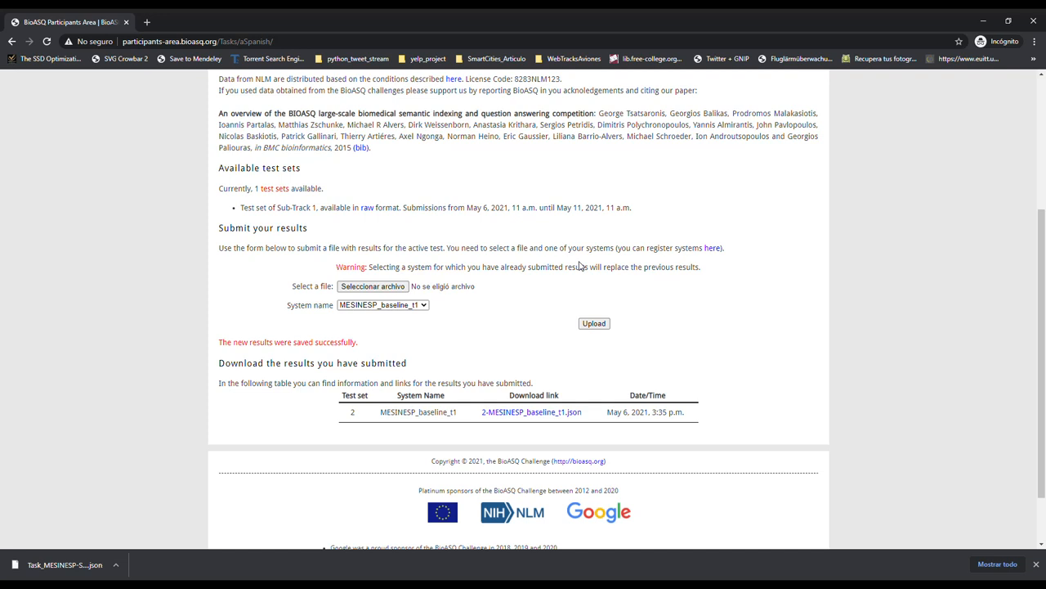
pyautogui.moveTo(991, 112)
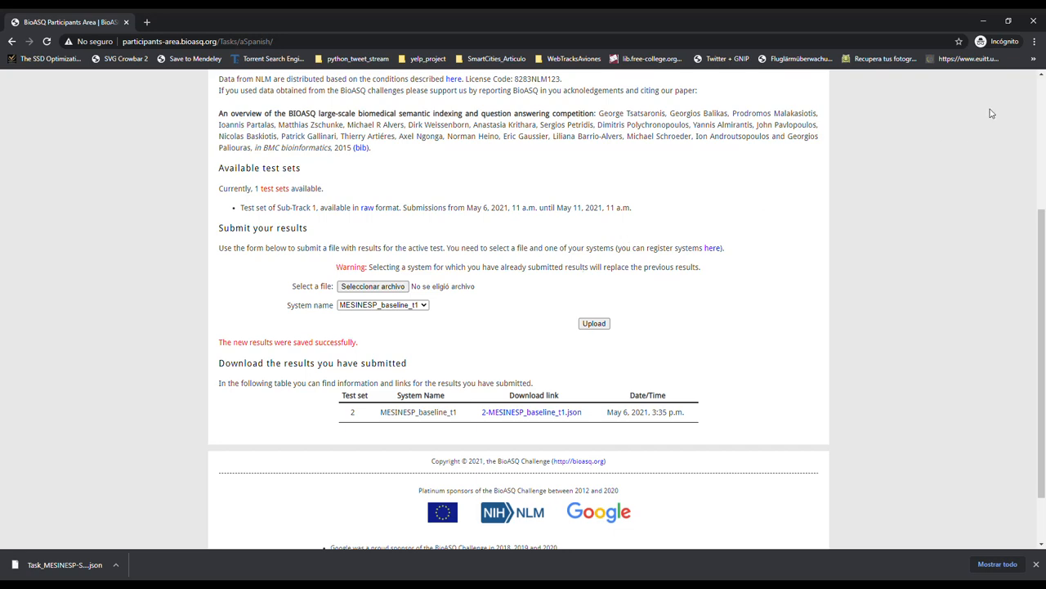